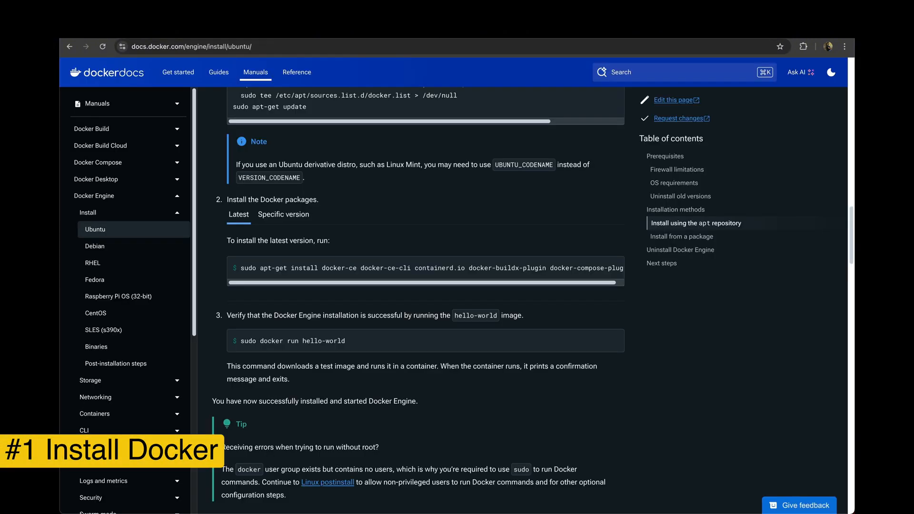
Run docker ps to confirm no Docker containers are running yet
scroll(up, 3)
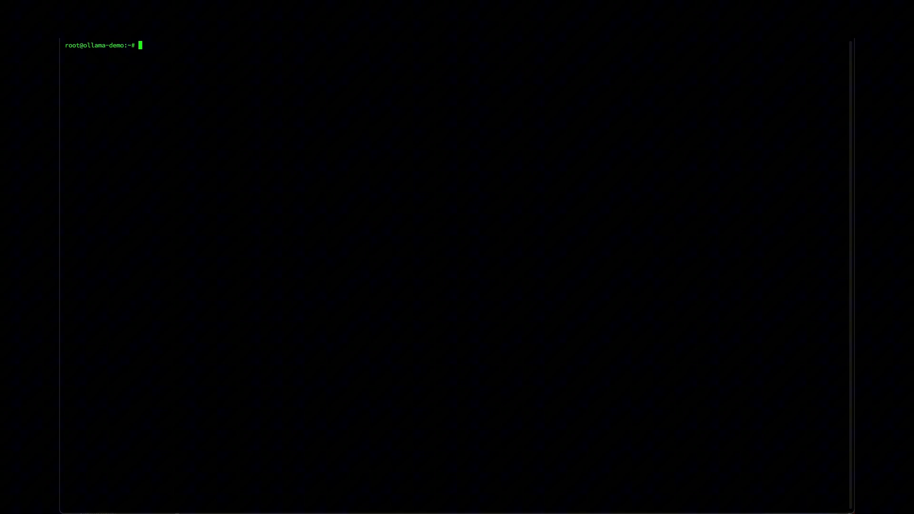
text(docker ps)
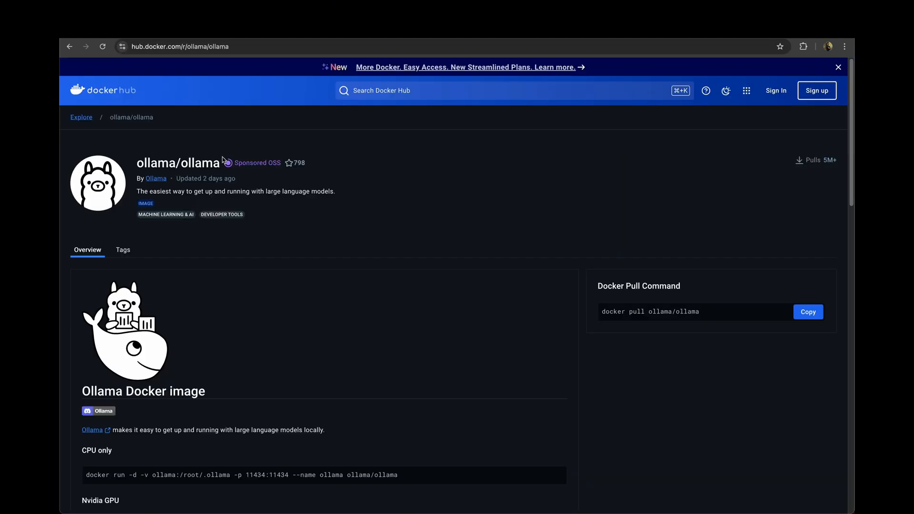
scroll(down, 3)
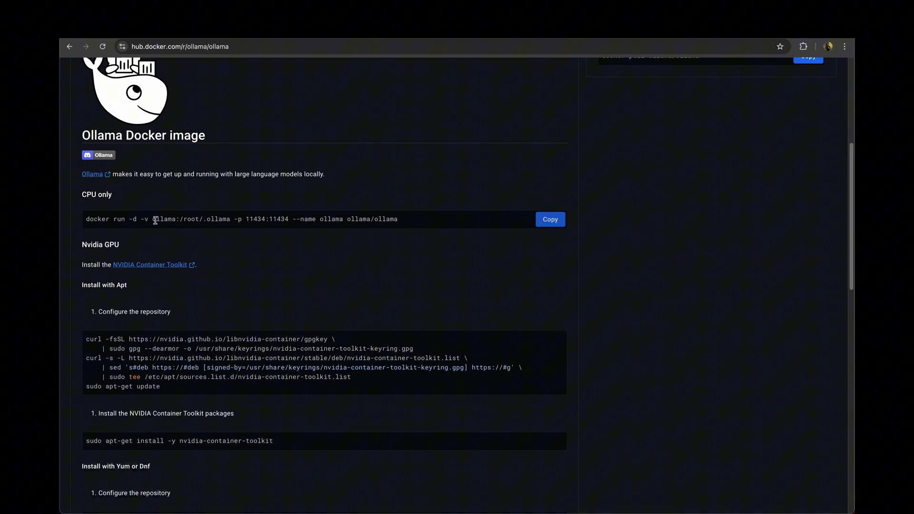
mouse_move(199, 208)
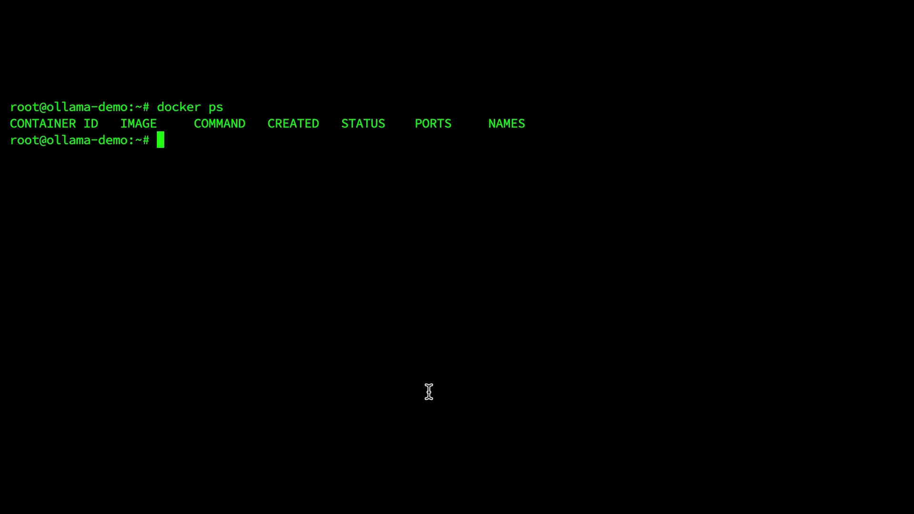
Create the ollama_data volume, start the ollama container on port 11434, and list containers
text(sudo docker volume create ollama_data)
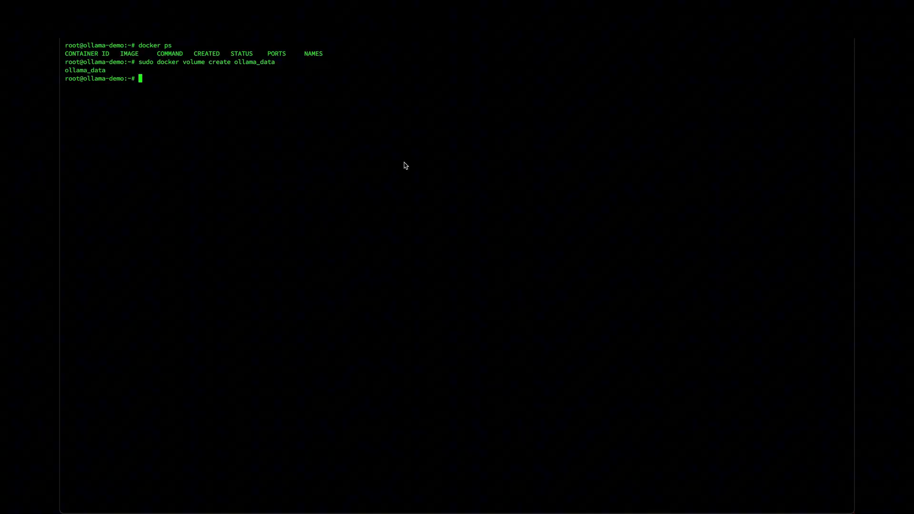
text(docker run -d -v ollama:/root/.ollama -p 11434:11434 --name ollama ollama/ollama)
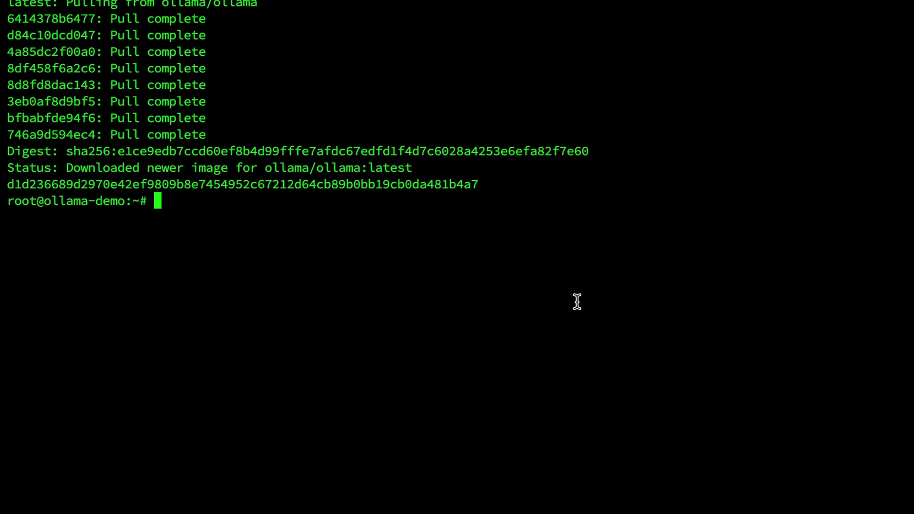
text(docker ps)
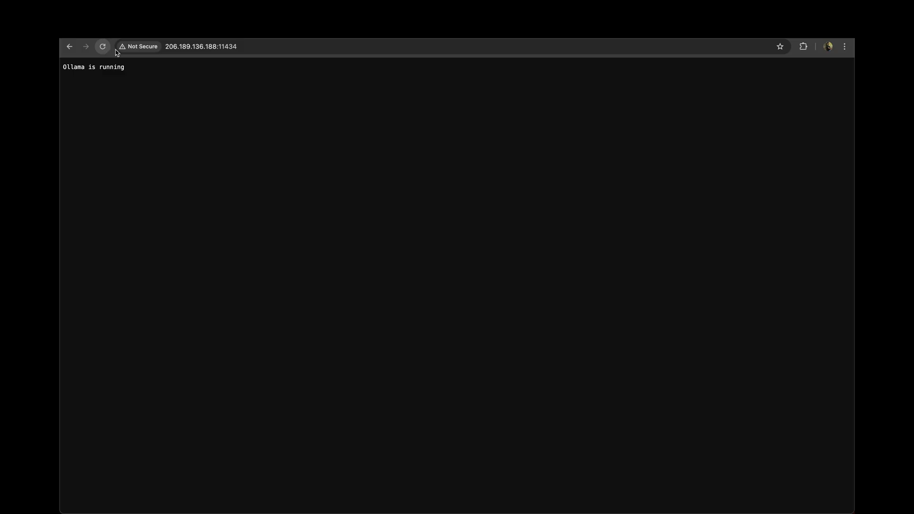
mouse_move(247, 86)
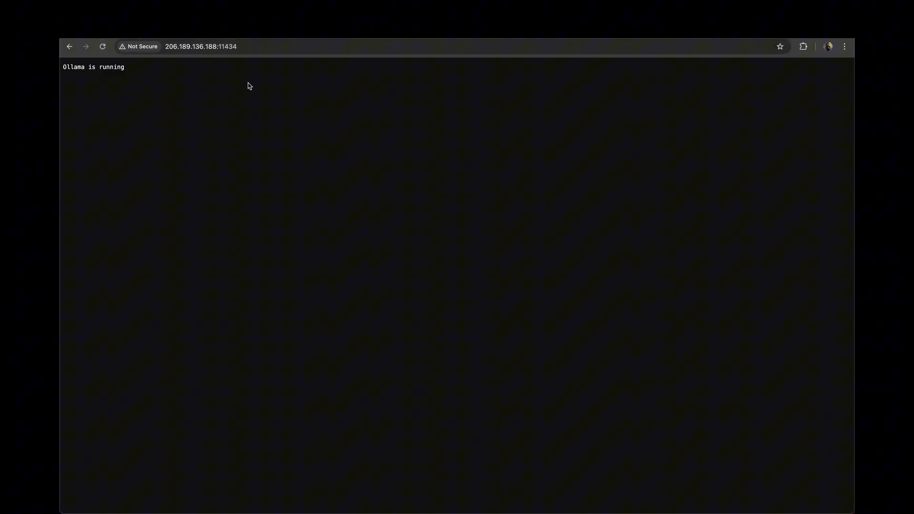
mouse_move(66, 74)
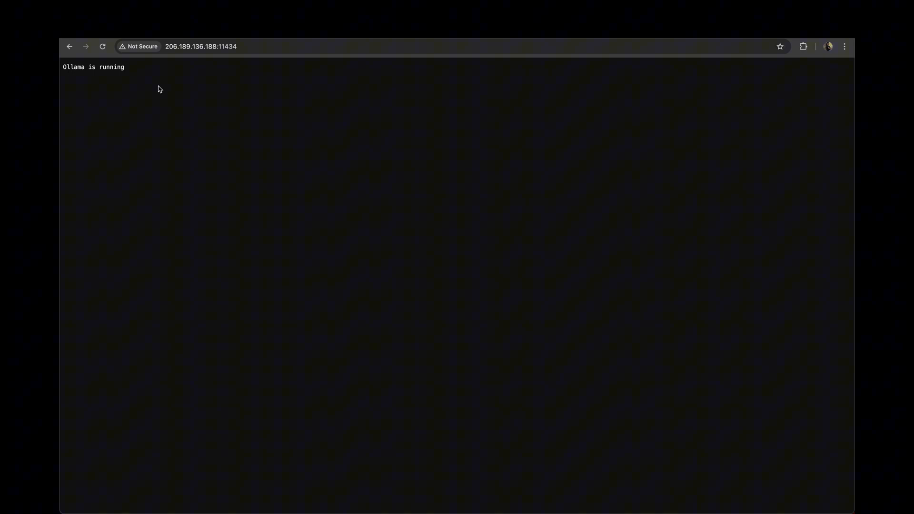
mouse_move(285, 109)
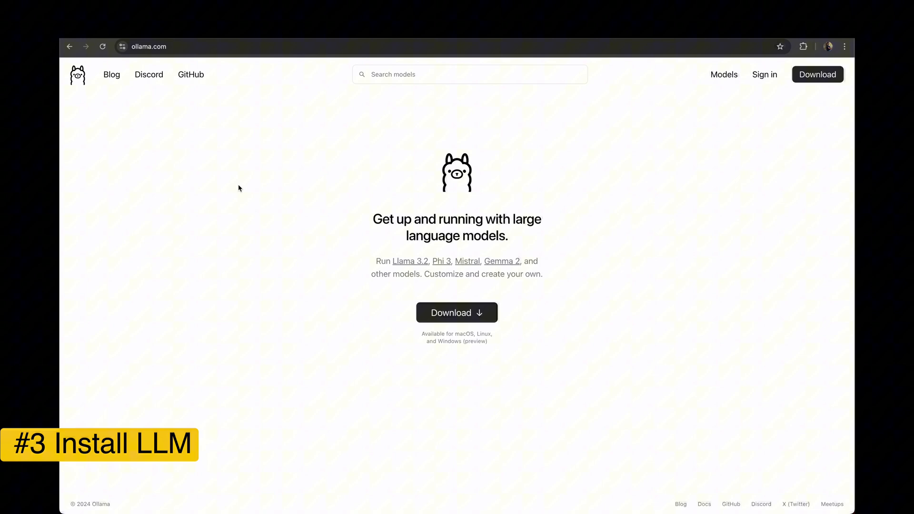
mouse_move(724, 74)
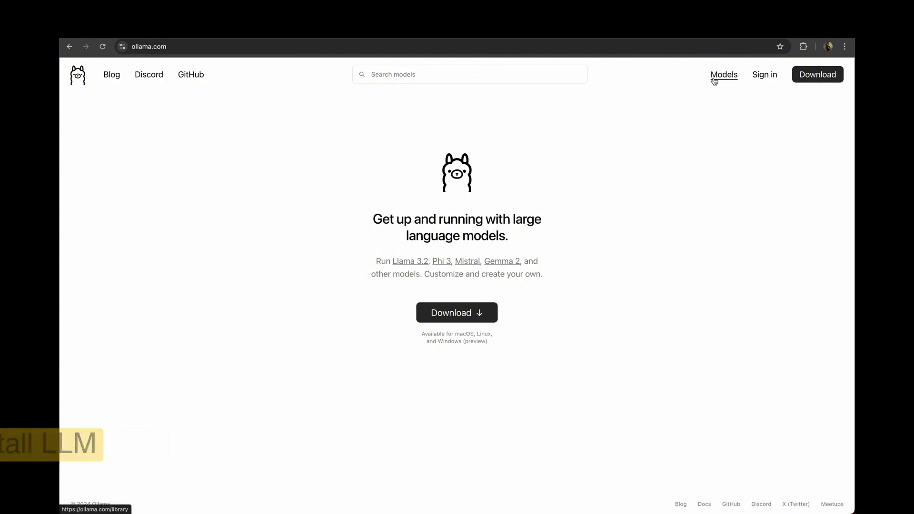
Open the llama3.2 model page, select the 1b size, and copy its run command
click(724, 75)
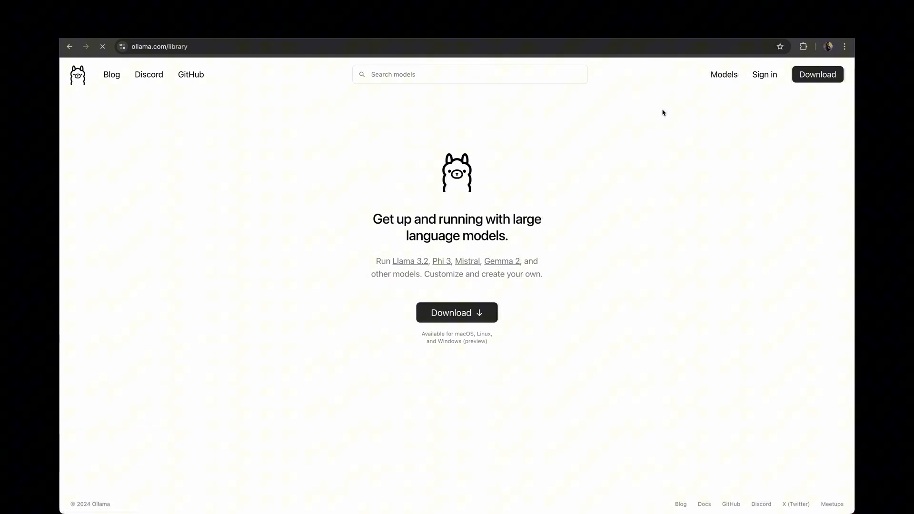
click(723, 74)
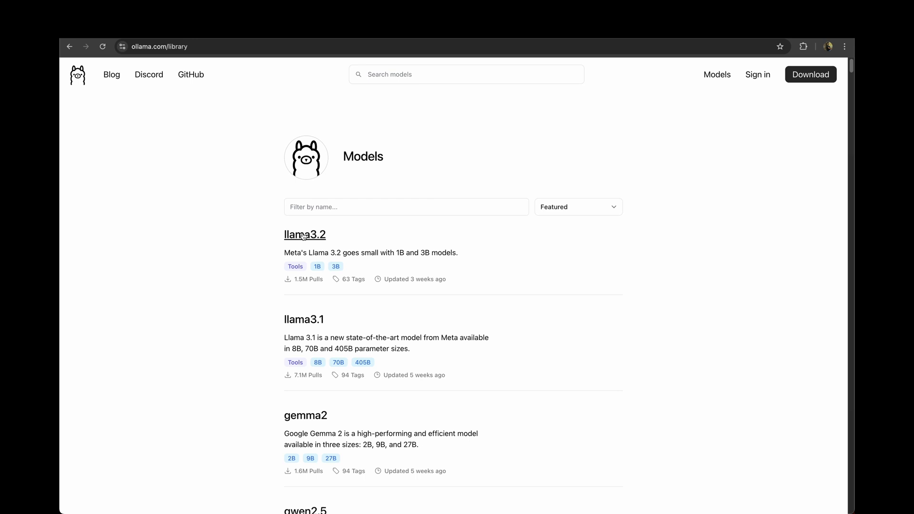
click(304, 234)
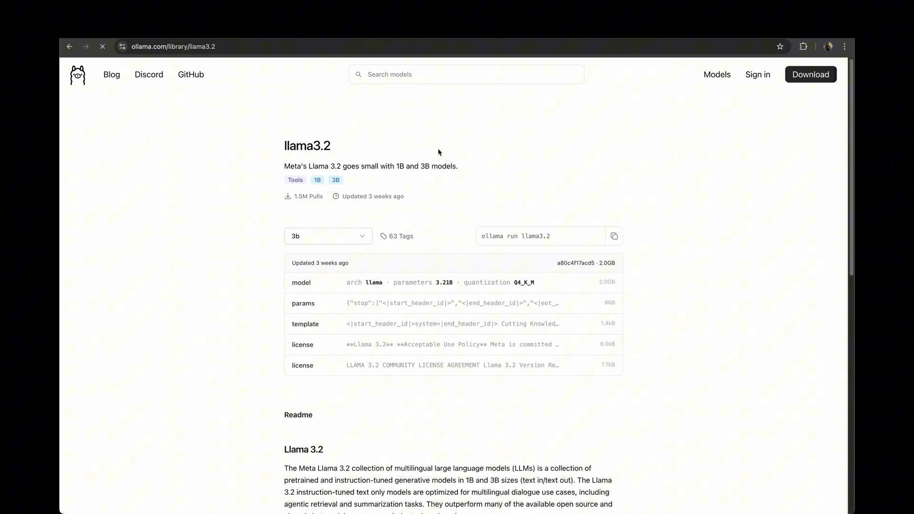
click(328, 237)
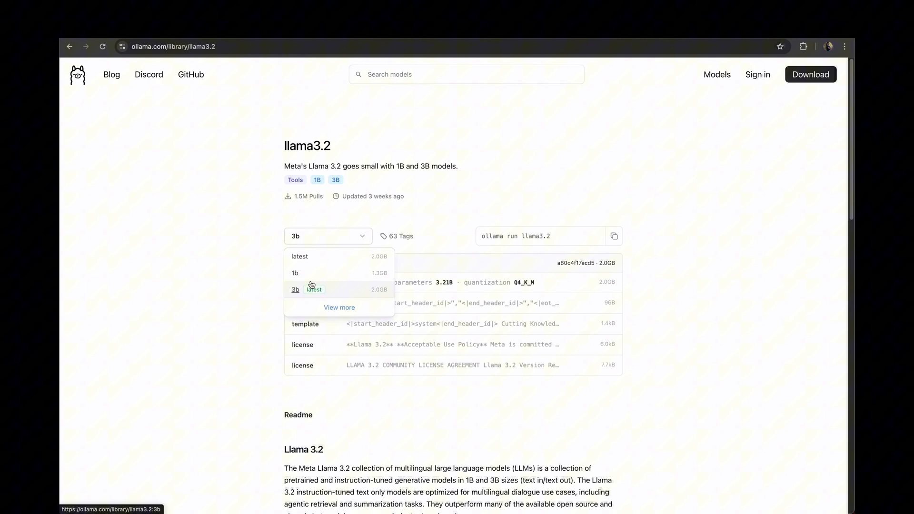
mouse_move(296, 273)
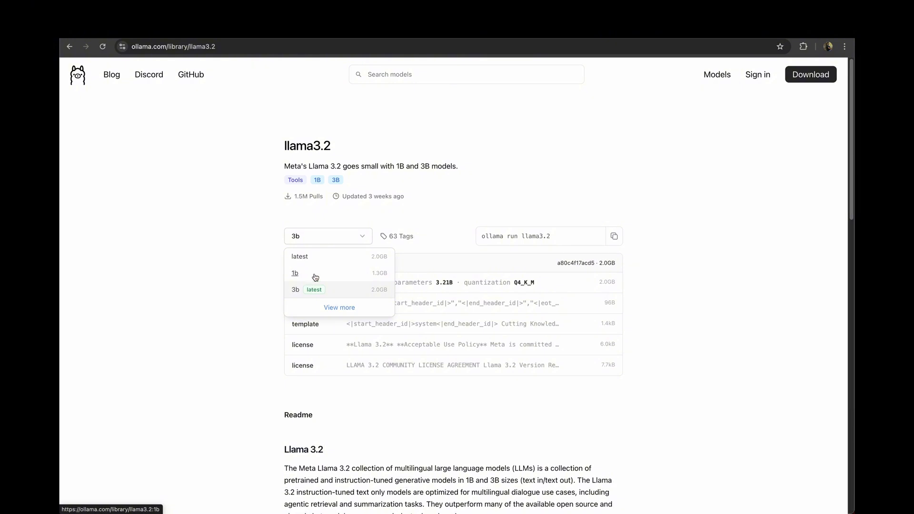
click(295, 273)
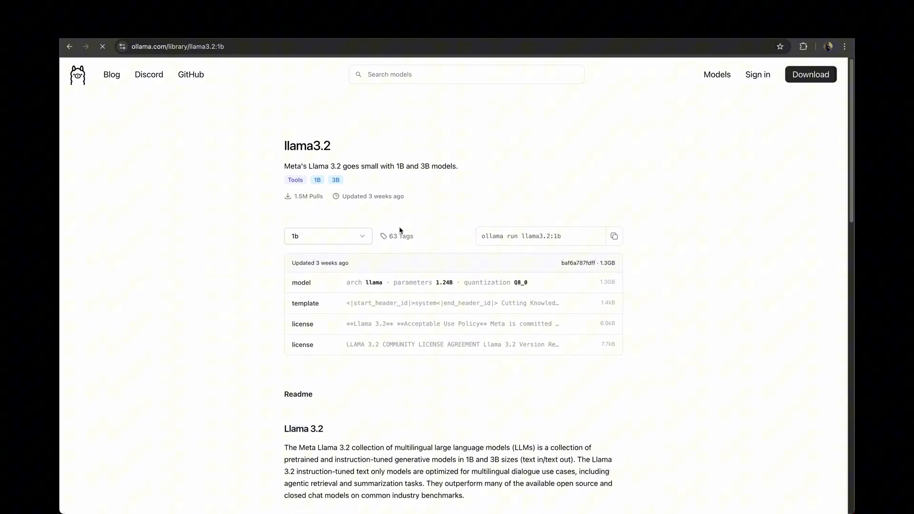
click(328, 236)
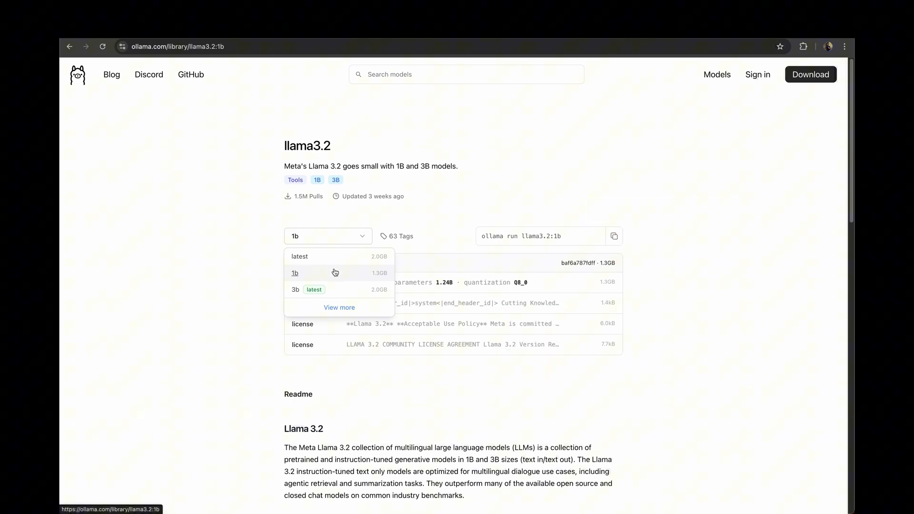
click(295, 273)
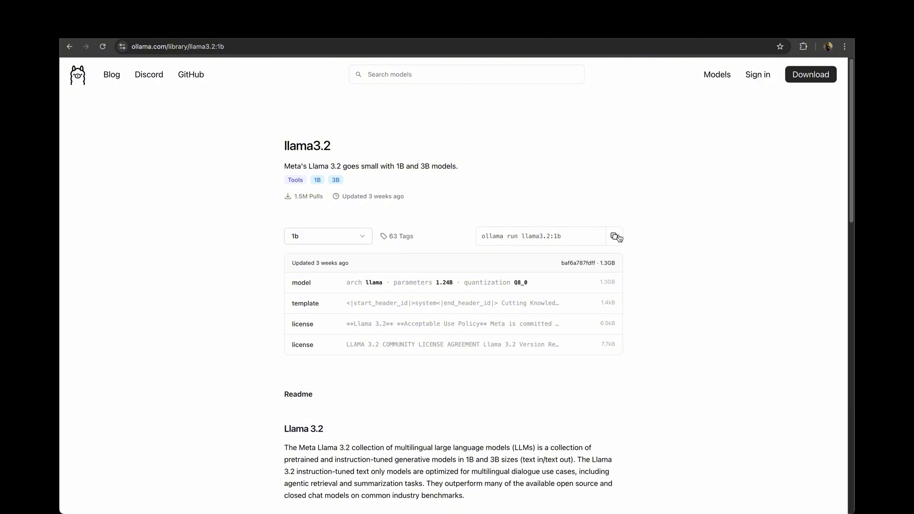
click(613, 236)
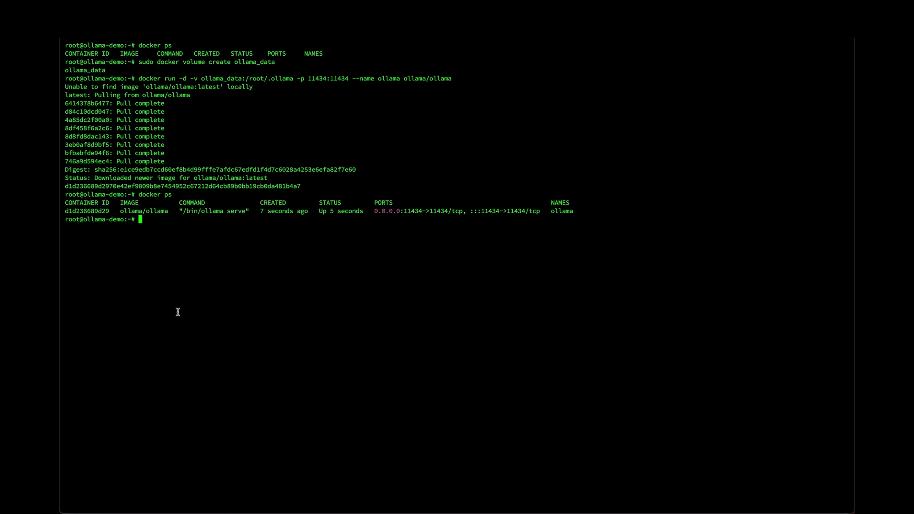
Run sudo docker exec ollama ollama run llama3.2:1b to pull the 1b model
text(sudo docker exec ollama)
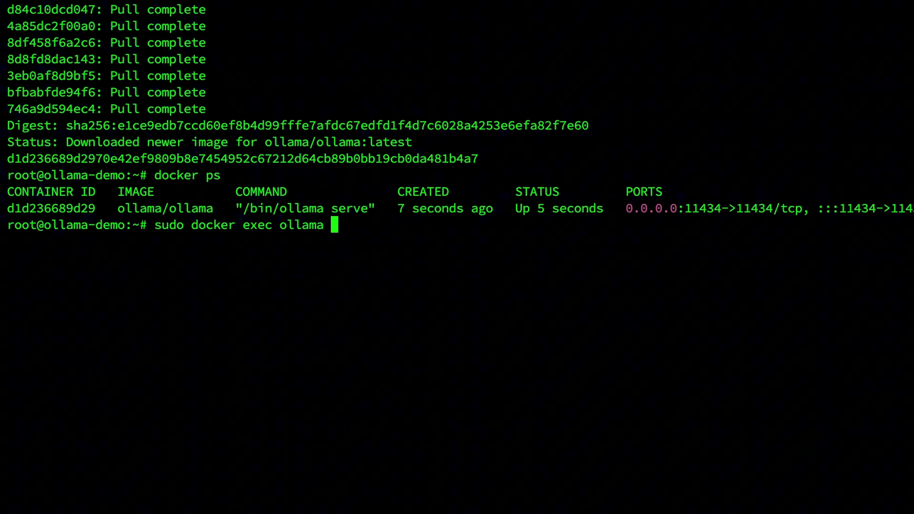
text(ollama run llama3.2:1b)
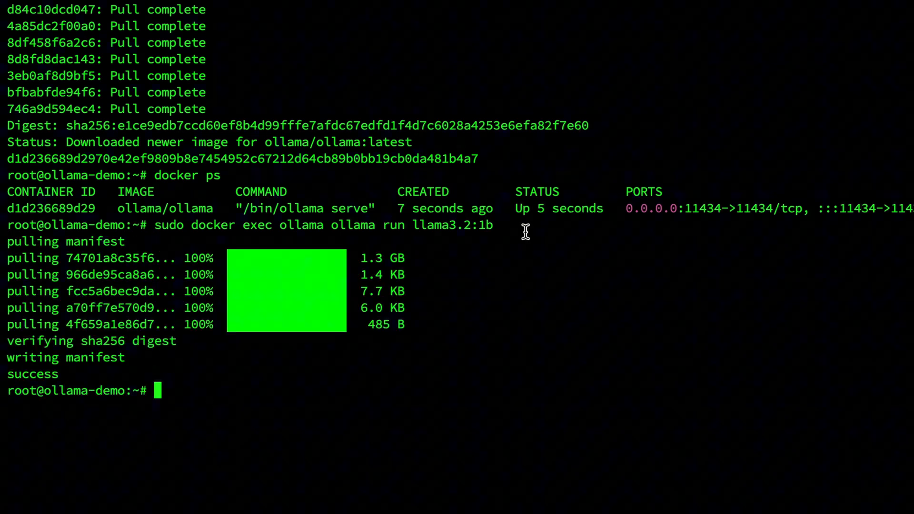
text(sudo docker exec ollama ollama run llama3.2:1b)
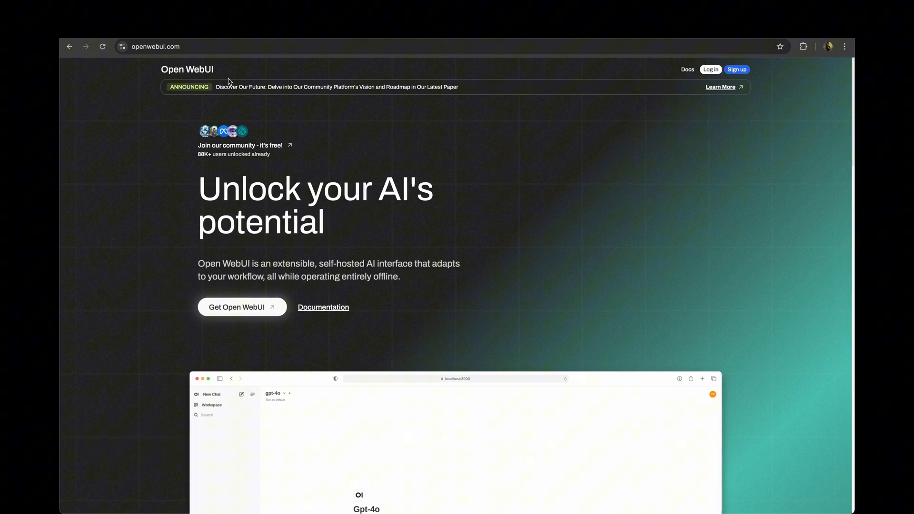
mouse_move(449, 160)
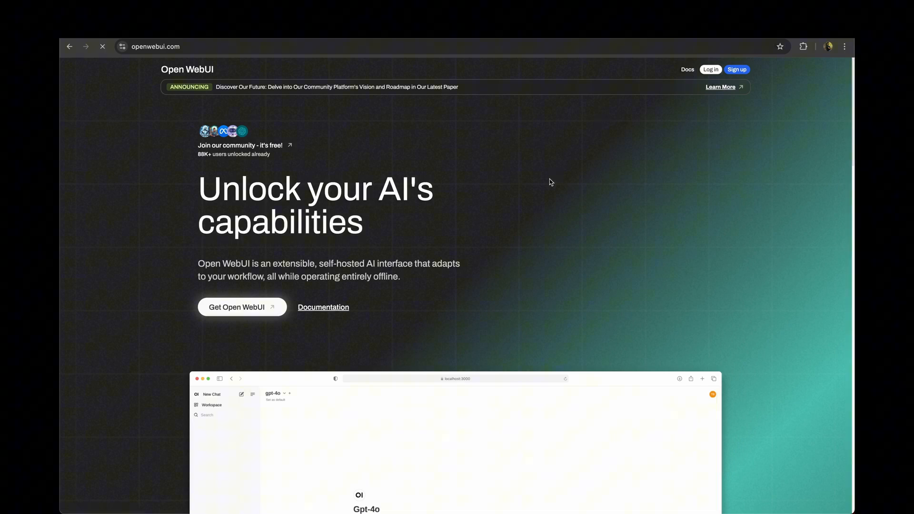
Open the Open WebUI documentation and scroll to the default-configuration Docker install commands
click(323, 307)
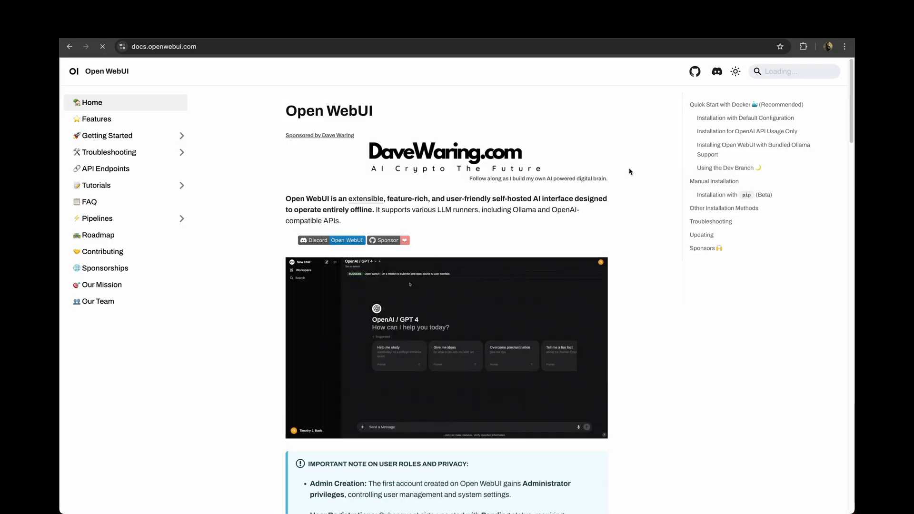
scroll(down, 3)
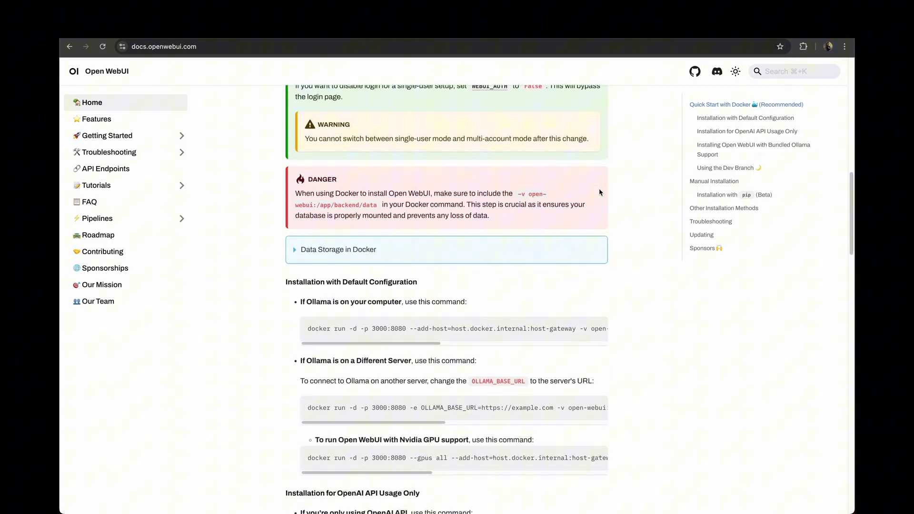
scroll(down, 3)
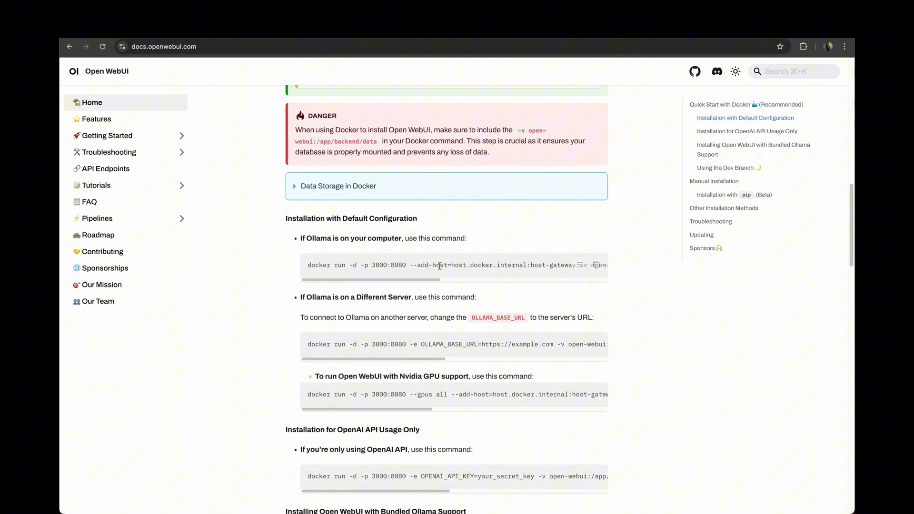
mouse_move(558, 231)
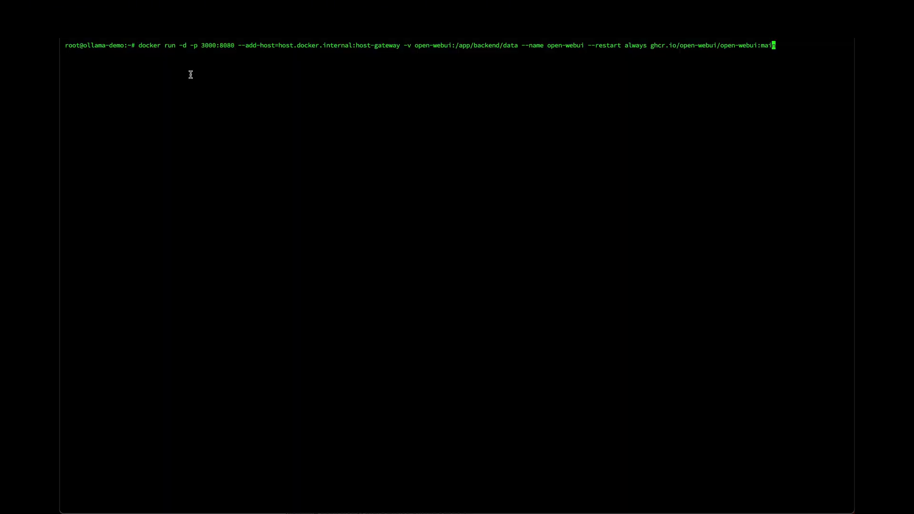
mouse_move(181, 45)
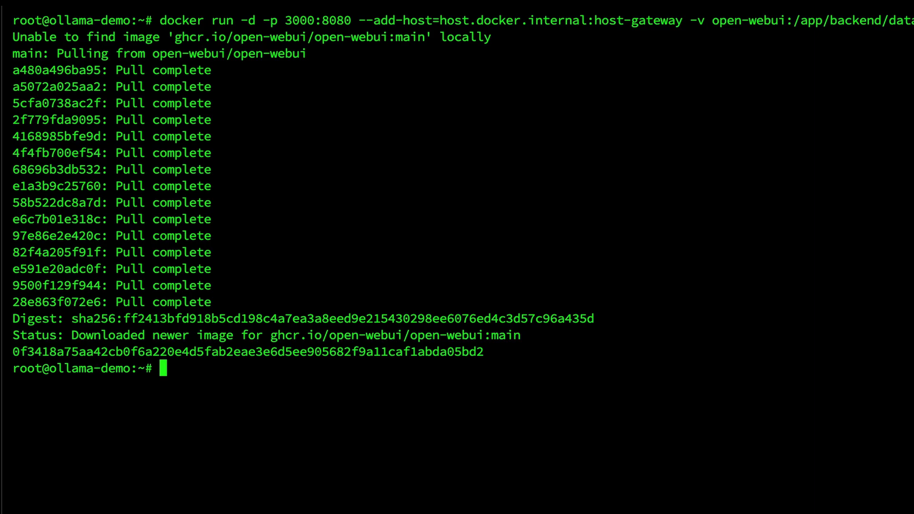
mouse_move(327, 205)
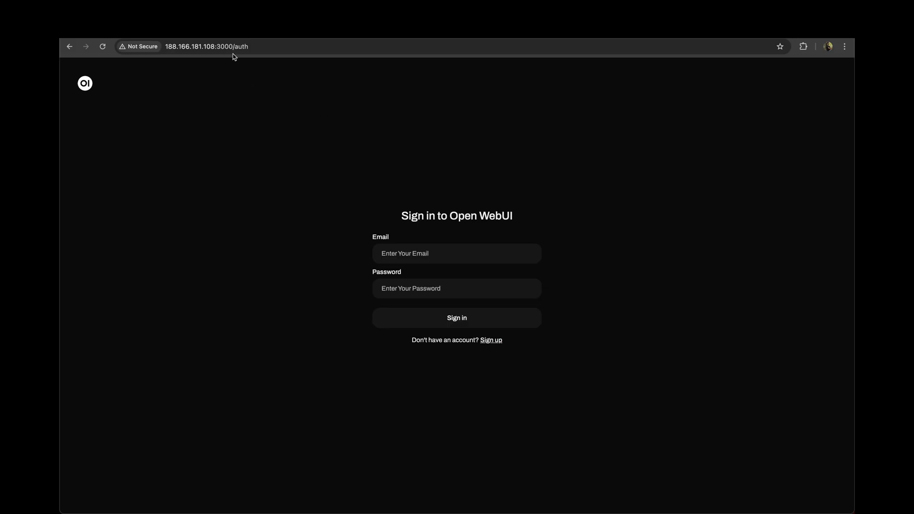
mouse_move(586, 158)
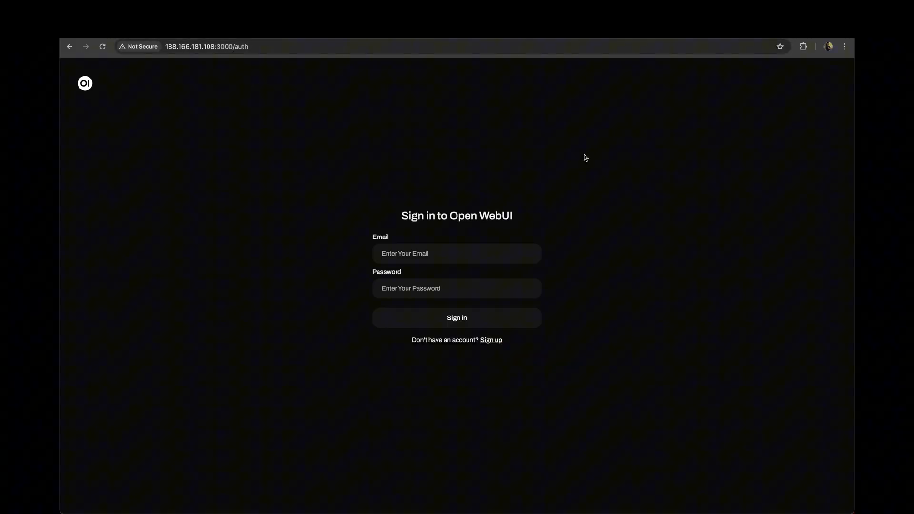
mouse_move(585, 193)
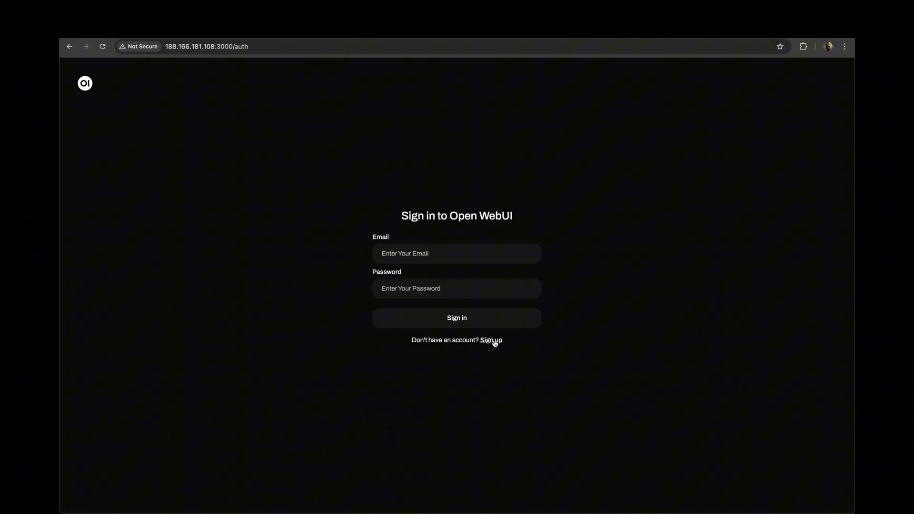
Switch to Sign up and create the first Open WebUI admin account
click(491, 340)
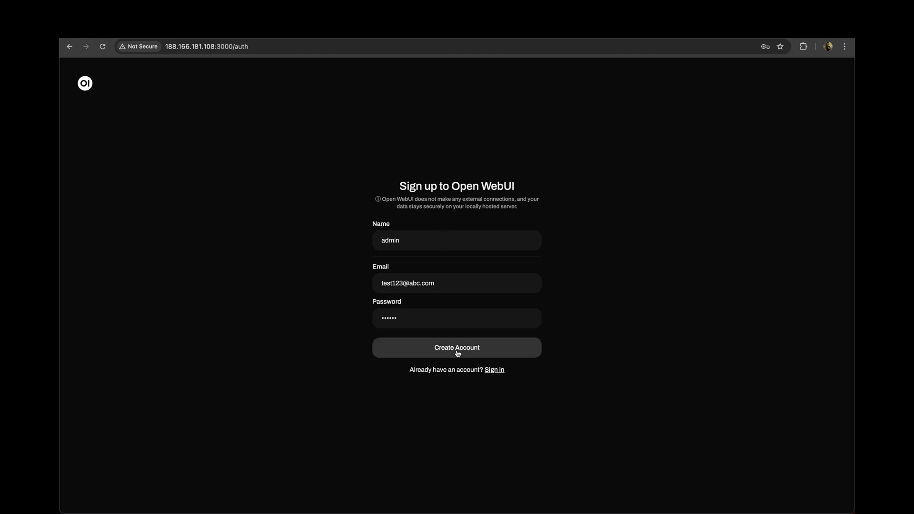
click(457, 347)
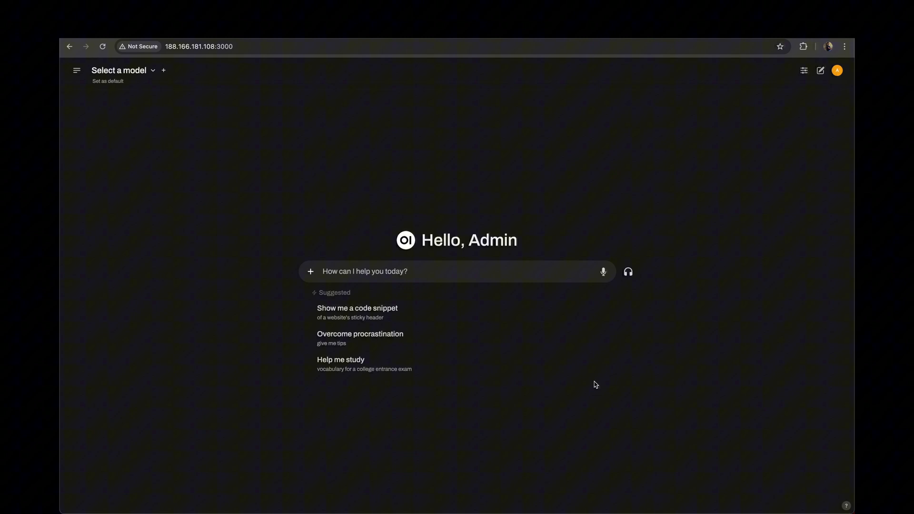
mouse_move(457, 155)
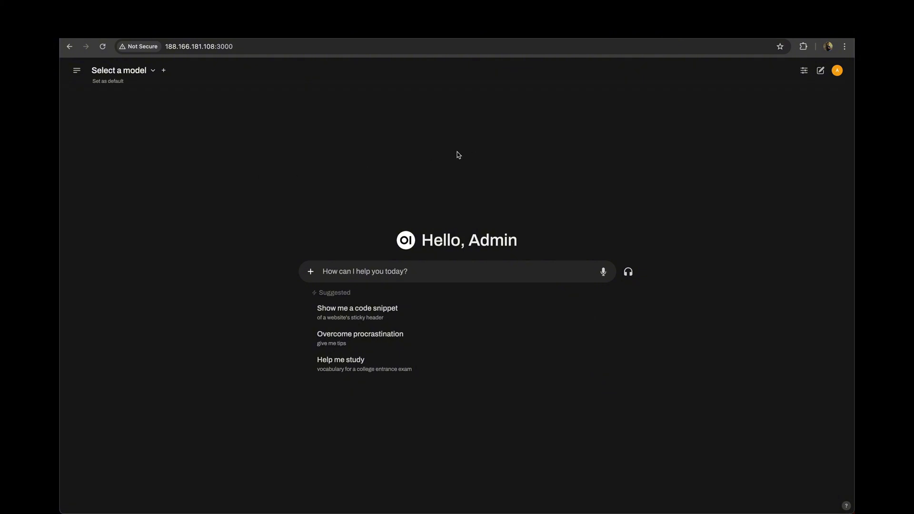
mouse_move(183, 100)
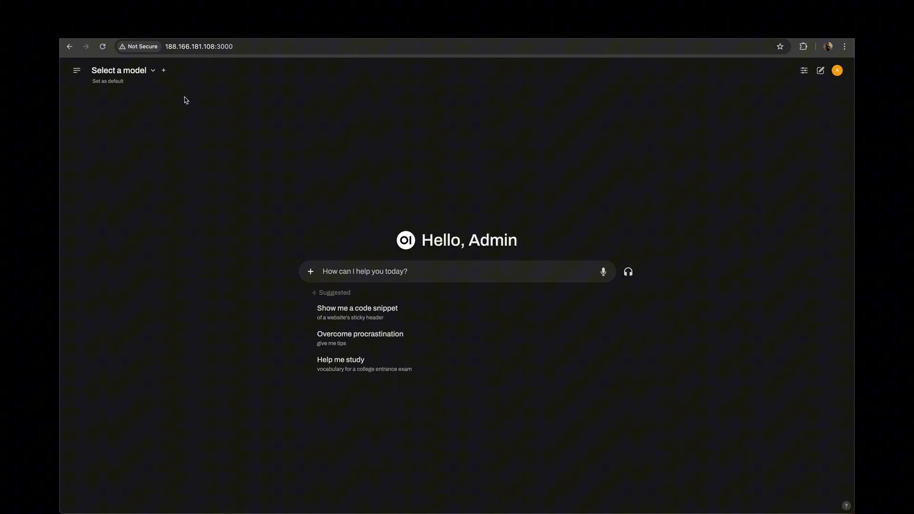
Pick llama3.2:1b from the model dropdown and set it as the default
click(119, 71)
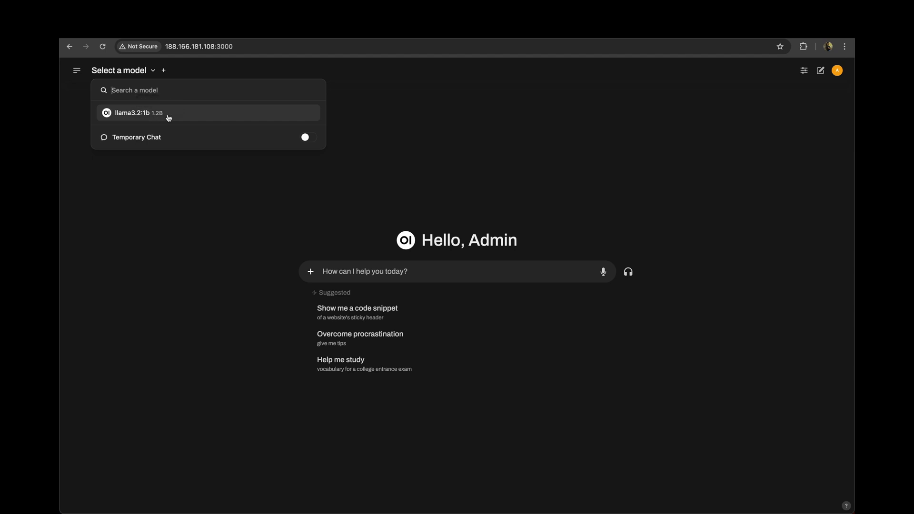
click(132, 112)
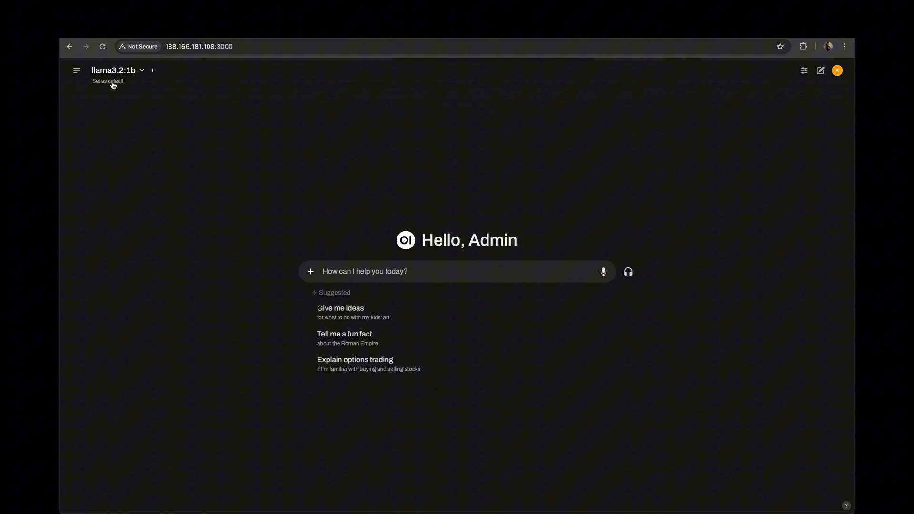
click(107, 81)
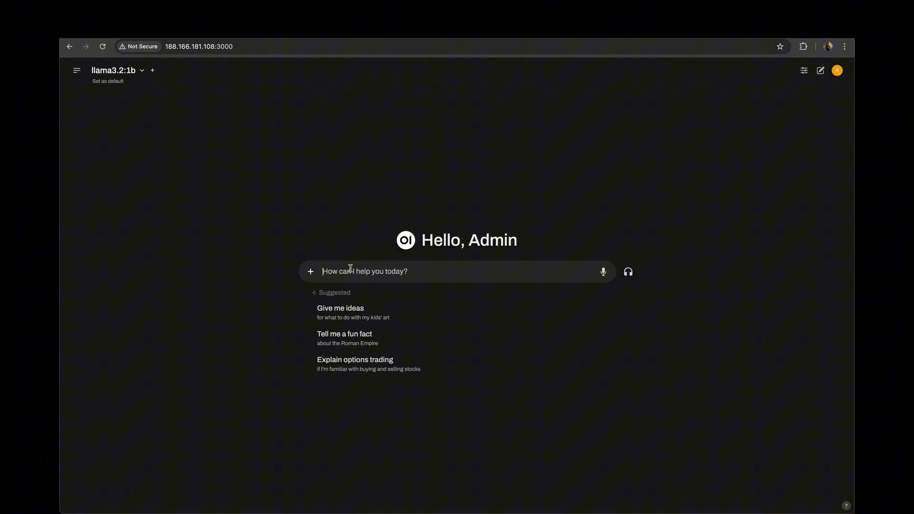
Send the Mount Everest height question to llama3.2:1b and open the chat sidebar
text(How tall ius)
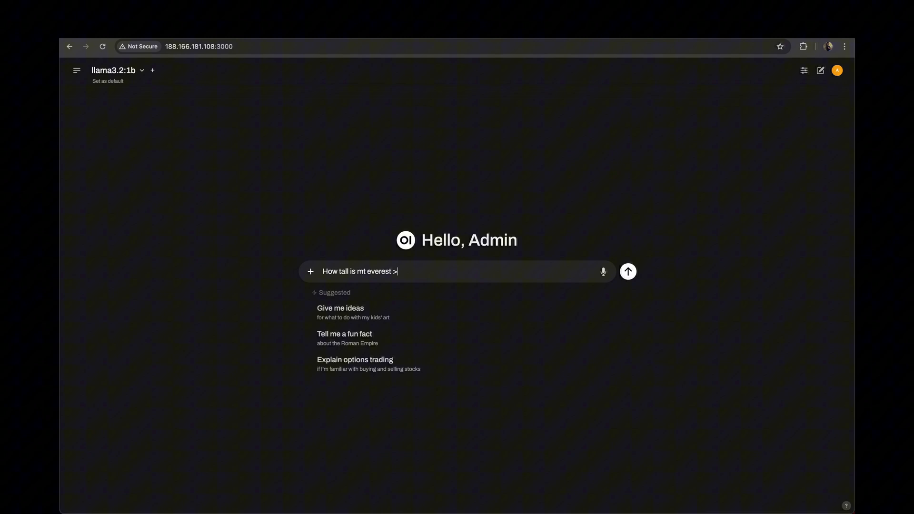
click(629, 270)
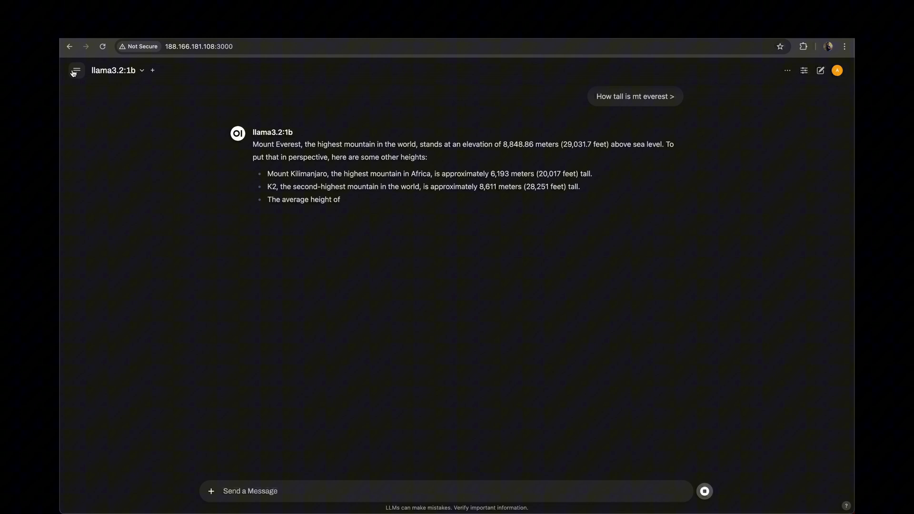
click(76, 70)
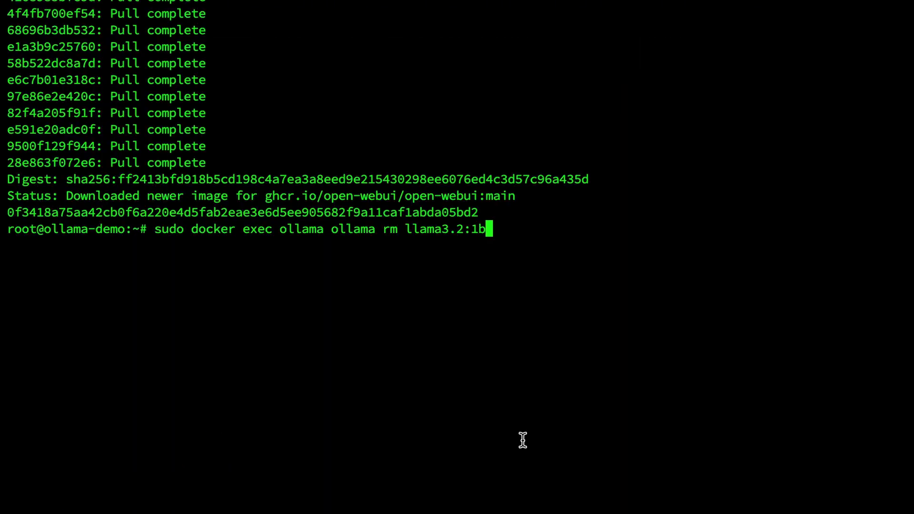
mouse_move(397, 239)
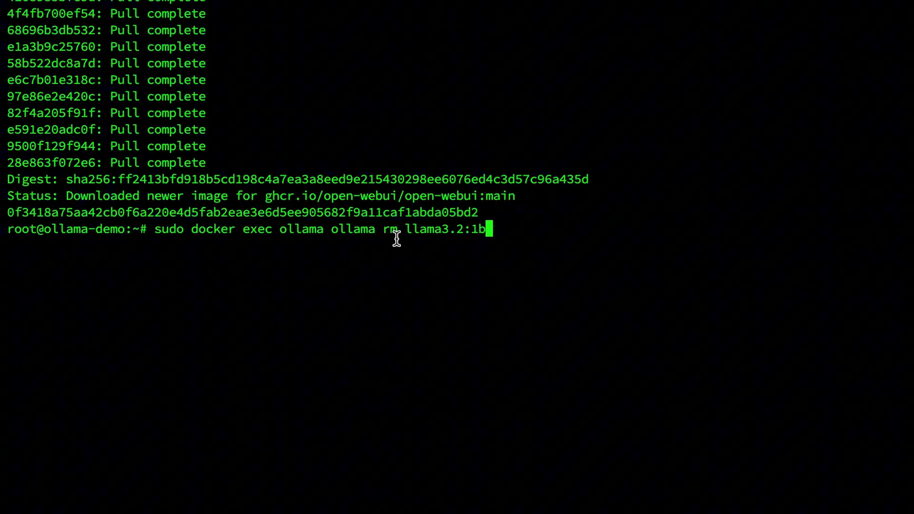
mouse_move(568, 243)
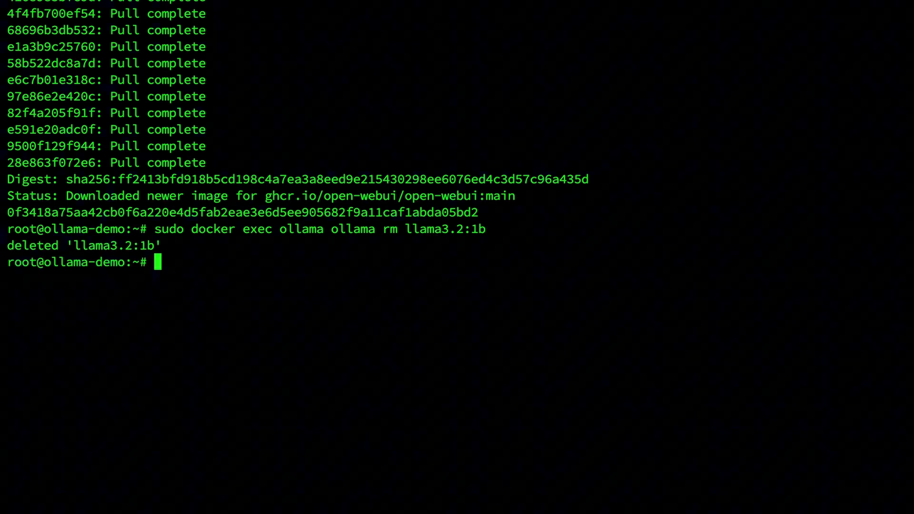
mouse_move(294, 266)
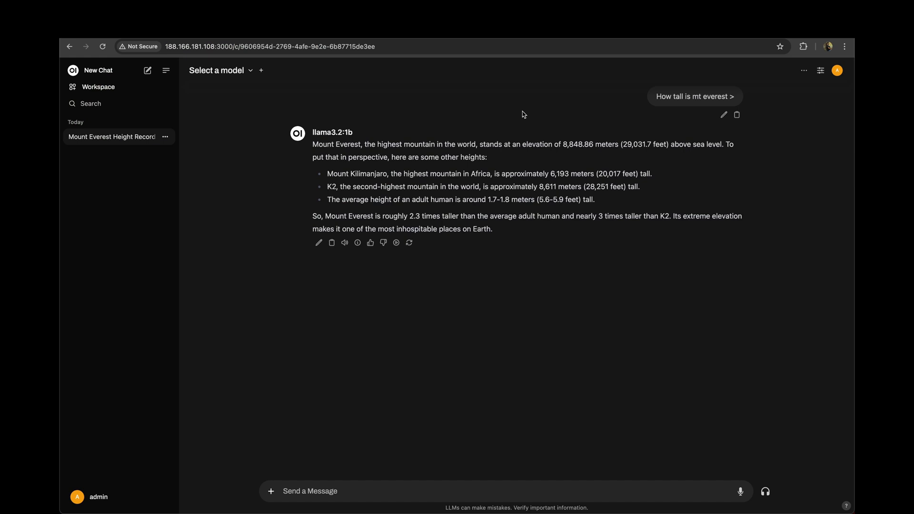
mouse_move(585, 265)
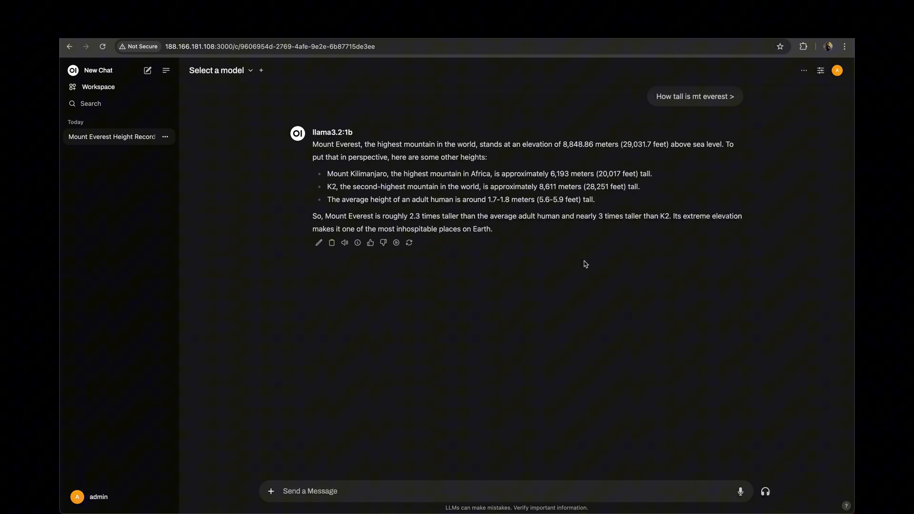